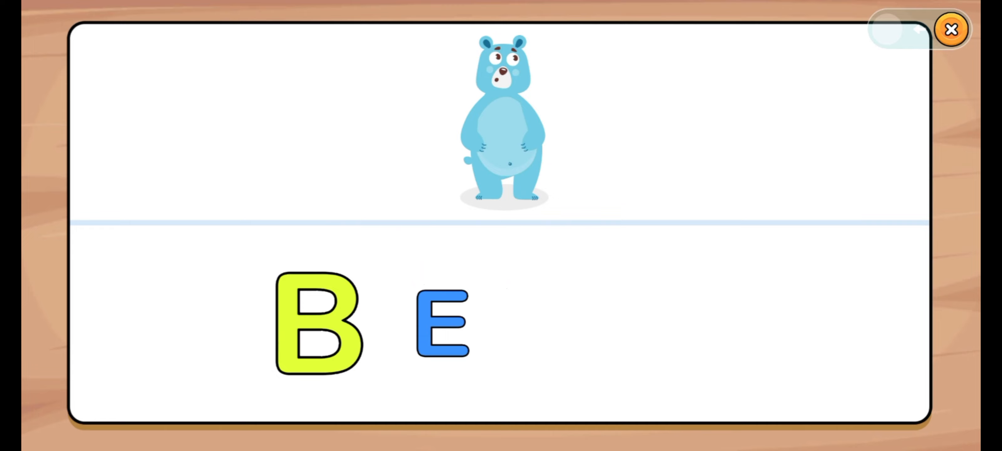
# - Finish spelling BEAR under the bear picture and advance to the CAR puzzle
pyautogui.moveTo(317, 332); pyautogui.dragTo(578, 96)
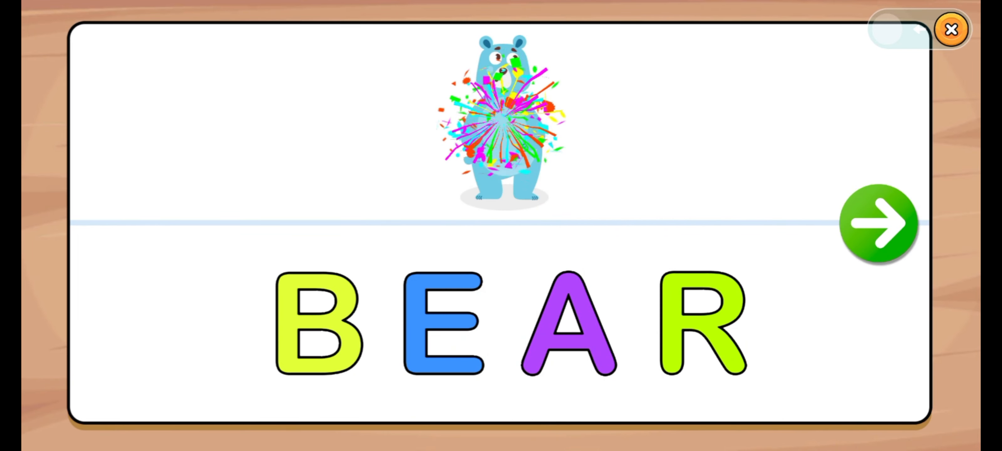
pyautogui.click(879, 224)
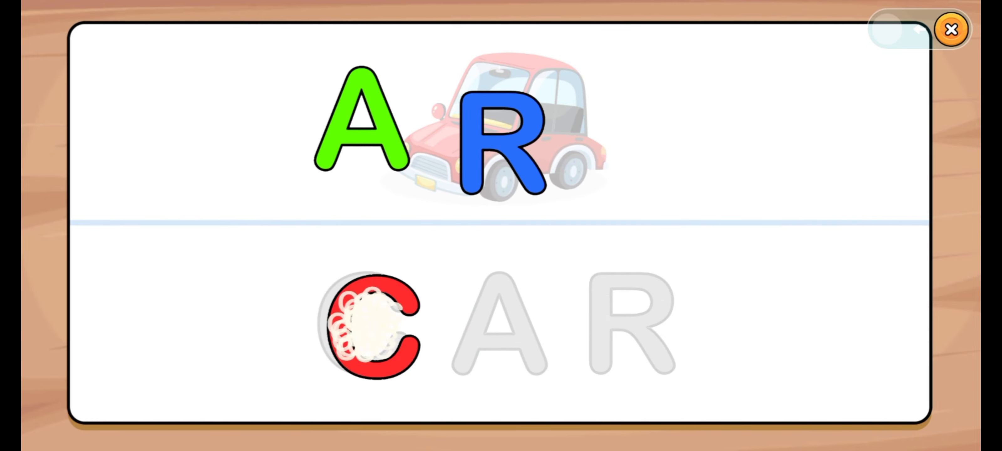
# - Drag a loose letter into the CAR outline under the red car picture
pyautogui.moveTo(358, 128); pyautogui.dragTo(492, 320)
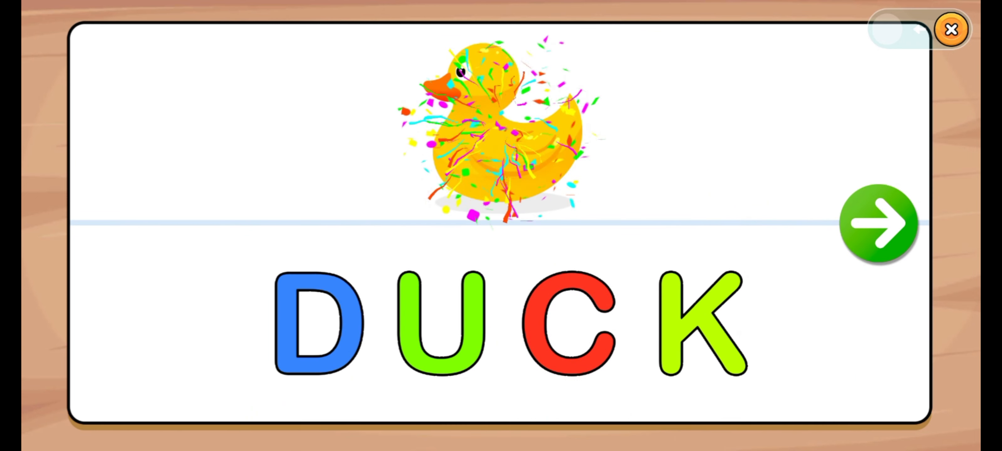
# - Advance past DUCK, spell EGG, and advance again to the FIRE puzzle
pyautogui.click(880, 224)
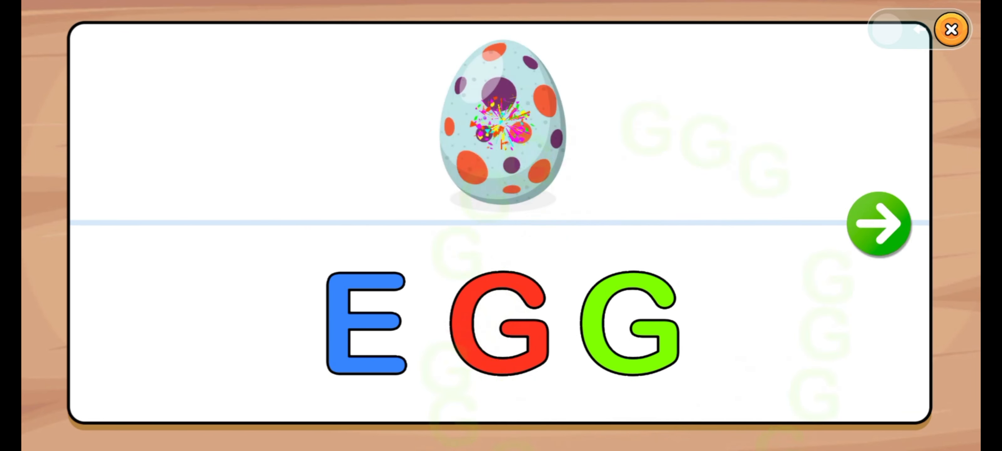
pyautogui.click(880, 224)
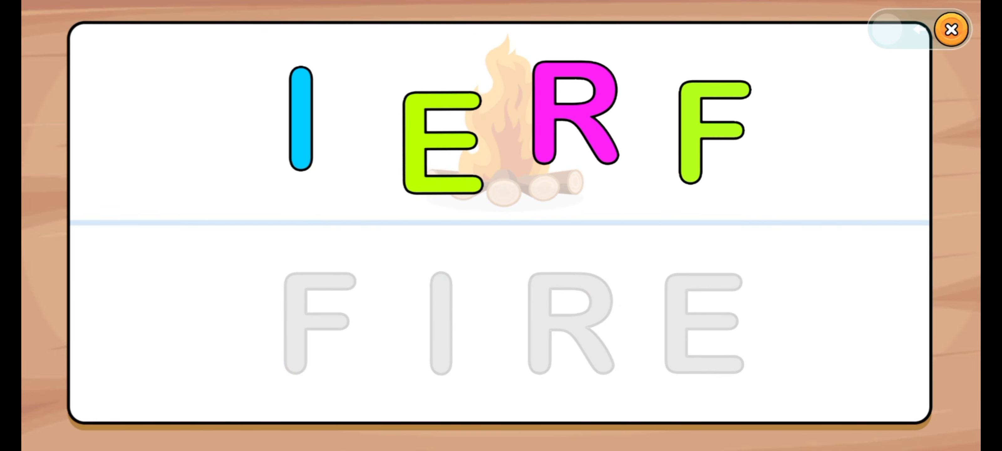
# - Spell FIRE, FISH and FROG by dragging letters, advancing after each to reach GOAT
pyautogui.moveTo(301, 118); pyautogui.dragTo(434, 319)
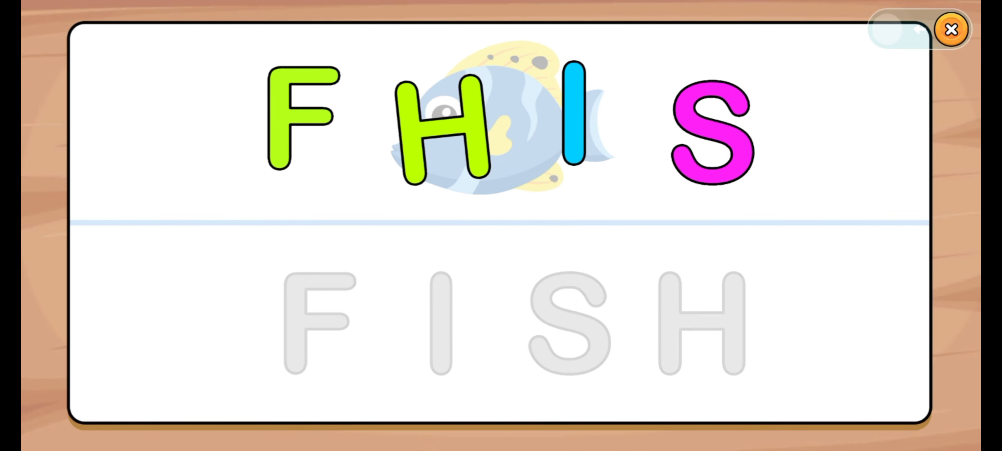
pyautogui.moveTo(303, 121); pyautogui.dragTo(313, 313)
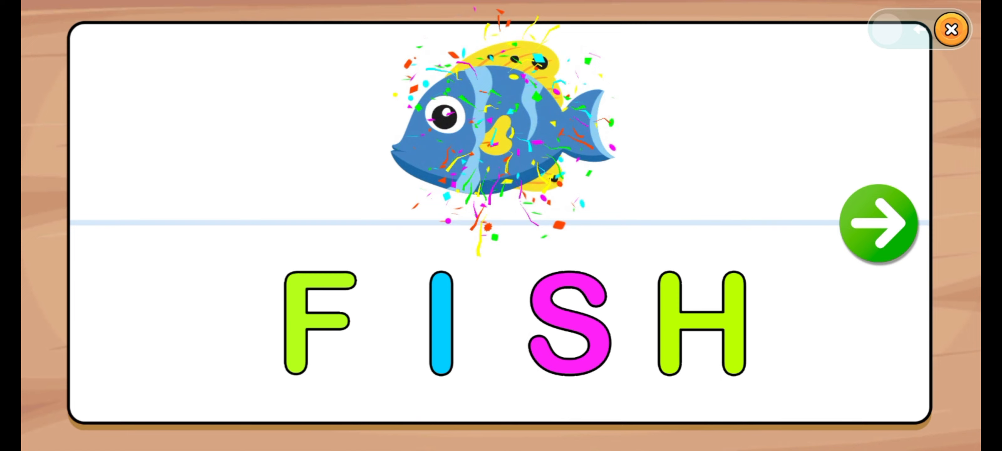
pyautogui.click(880, 224)
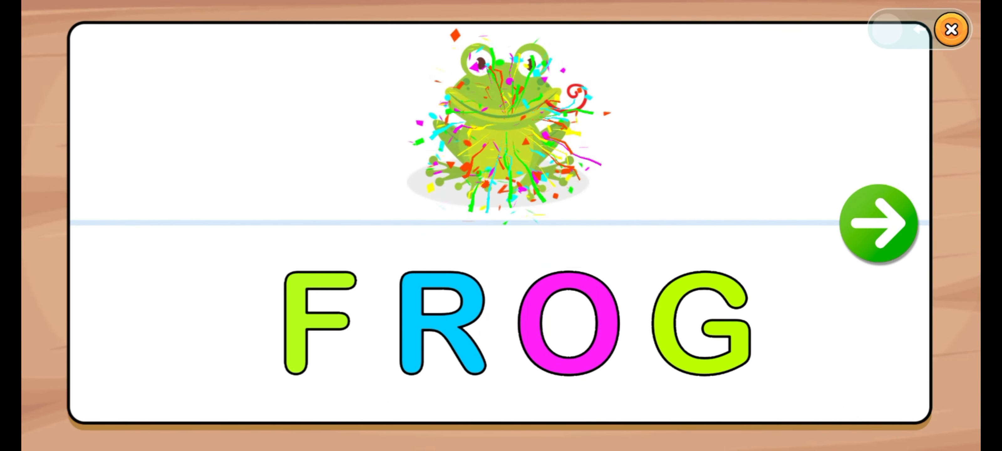
pyautogui.click(879, 224)
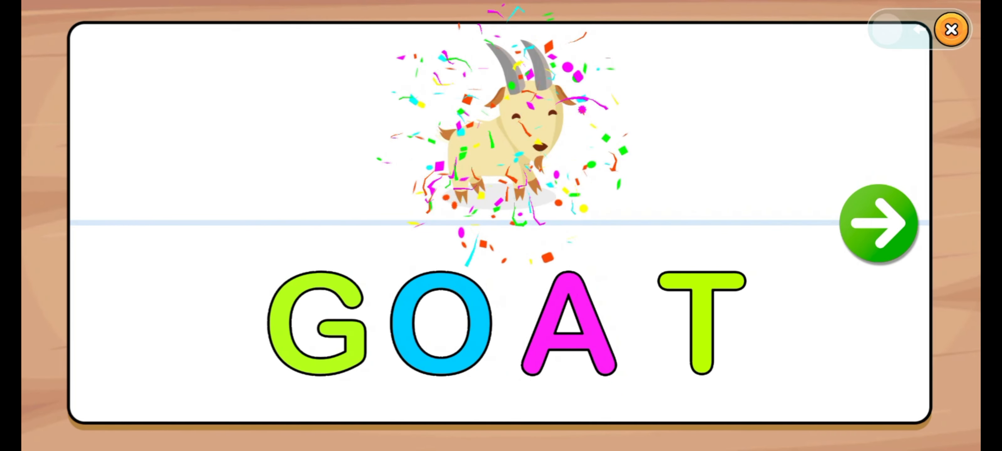
# - Advance past the completed GOAT word to the HAND puzzle
pyautogui.click(880, 223)
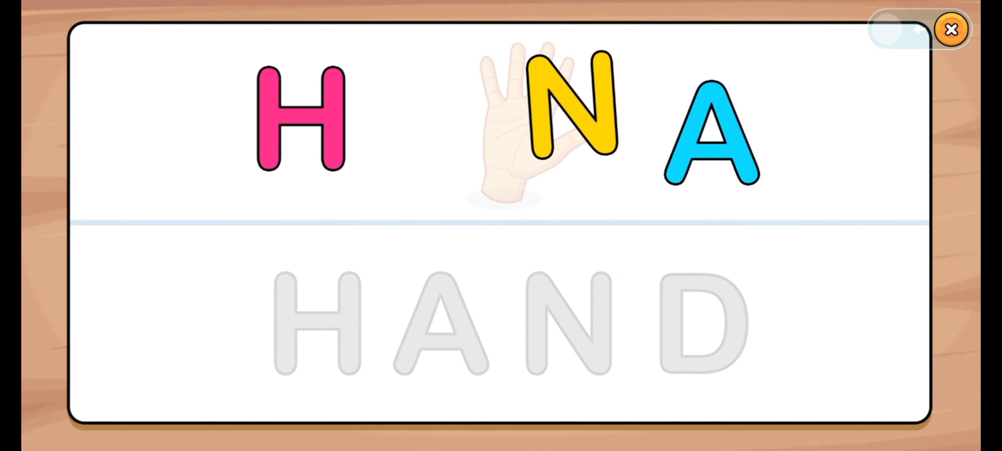
# - Finish HAND, then complete ICE and JAM, advancing to the heart-picture word
pyautogui.moveTo(300, 125); pyautogui.dragTo(310, 320)
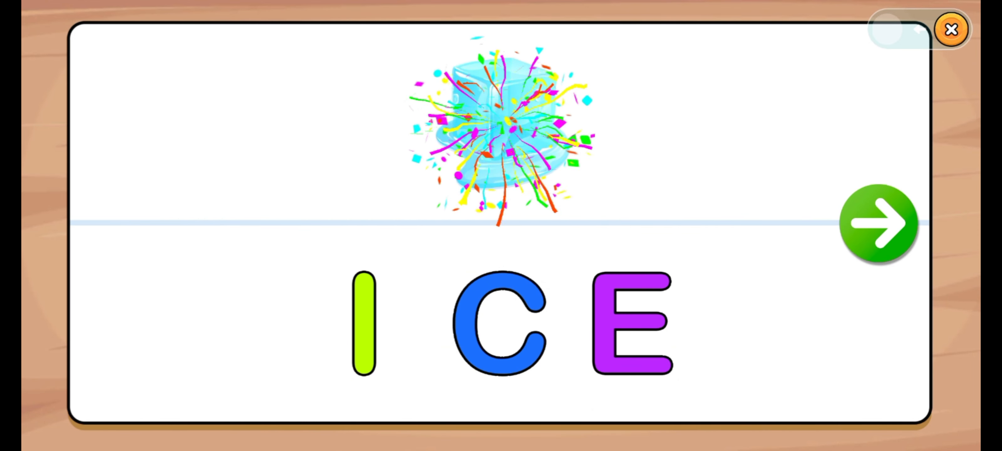
pyautogui.click(879, 224)
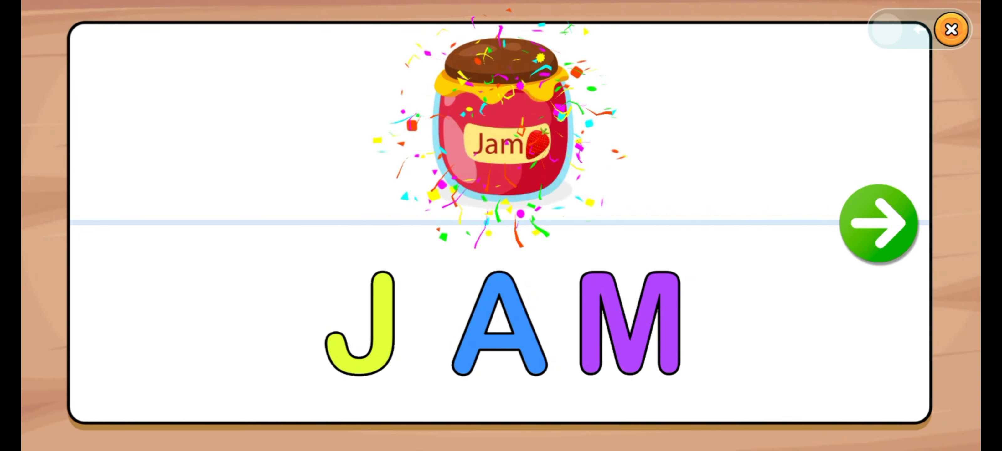
pyautogui.click(879, 223)
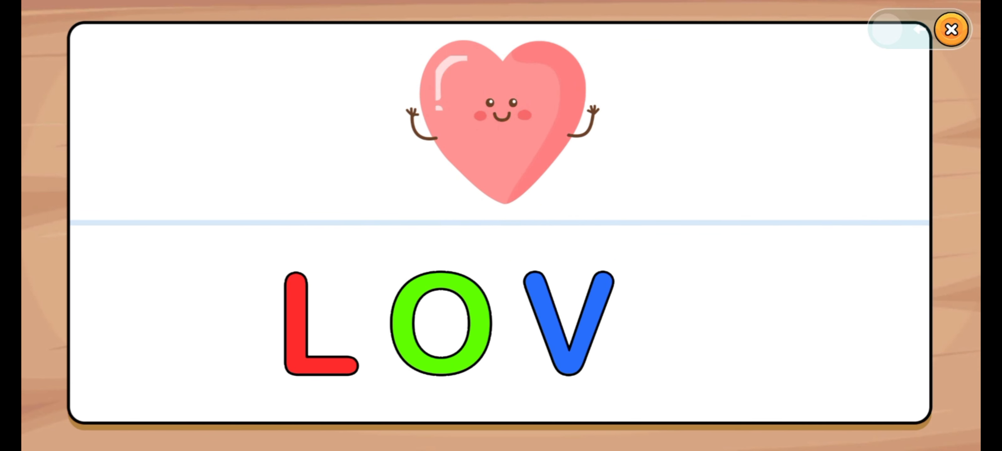
# - Continue building the heart word and following words until NUT is spelled under the acorn
pyautogui.click(563, 326)
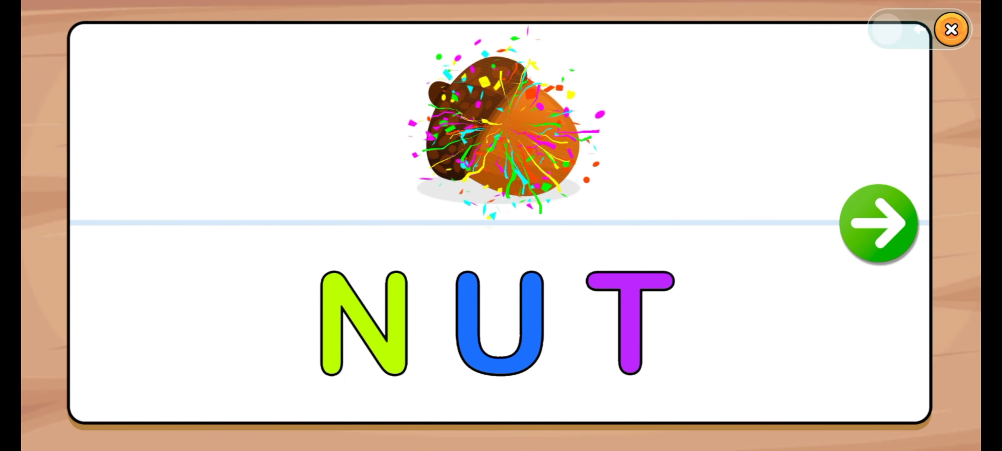
# - Advance past NUT and spell OWL under the owl picture
pyautogui.click(878, 224)
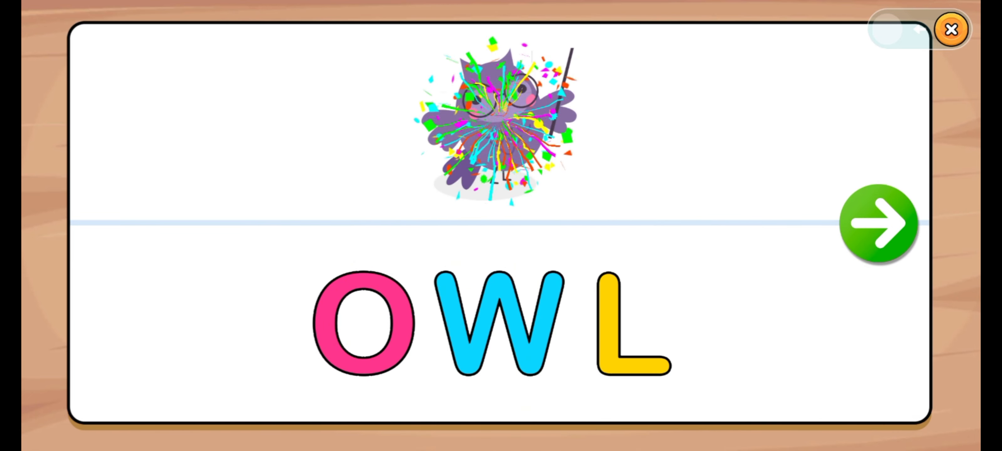
# - Advance past OWL and spell each following word until SUN is complete
pyautogui.click(880, 224)
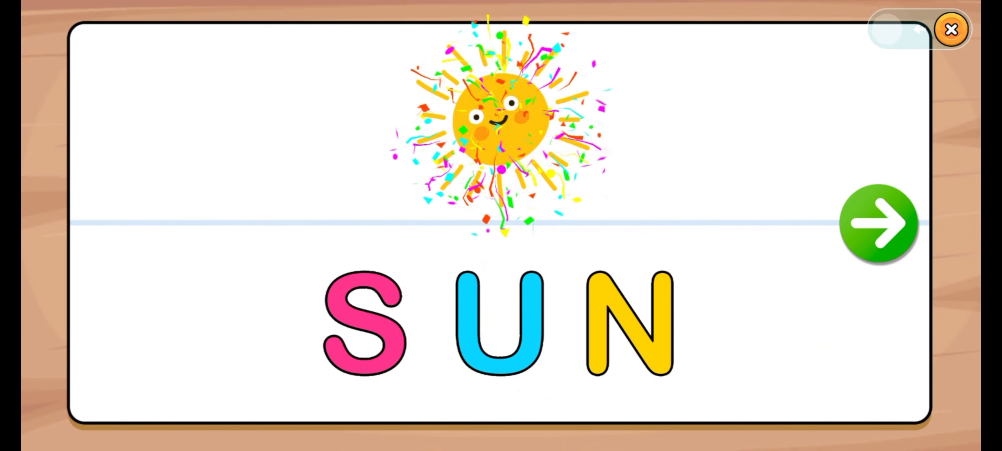
# - Spell TAXI through ZOO, then finish to reach the balloon-and-confetti reward scene
pyautogui.click(880, 223)
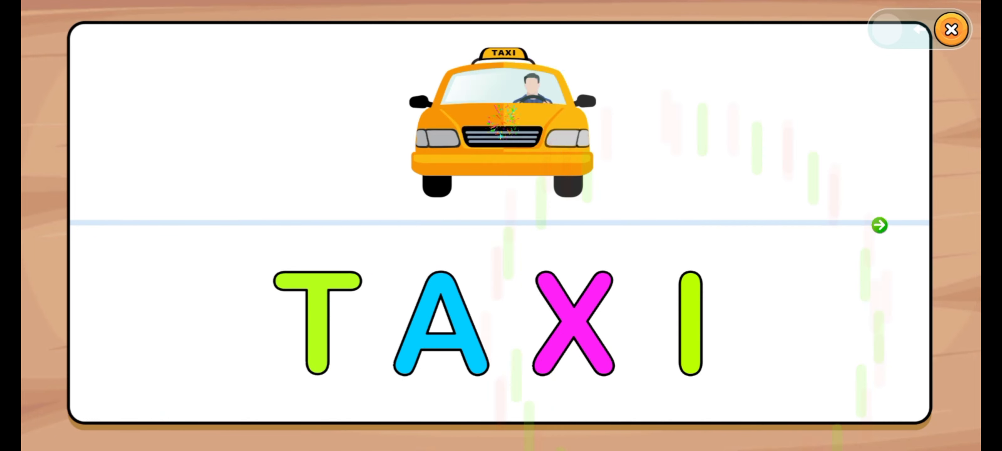
pyautogui.click(879, 225)
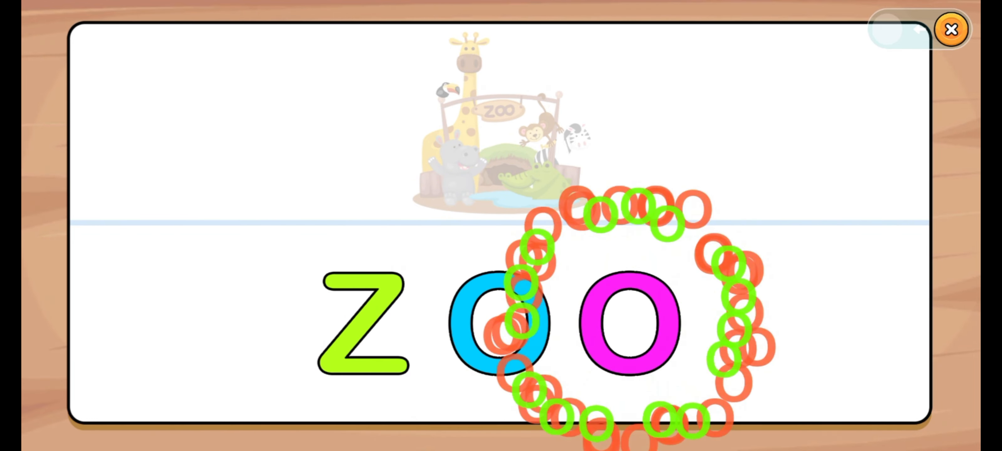
pyautogui.click(951, 30)
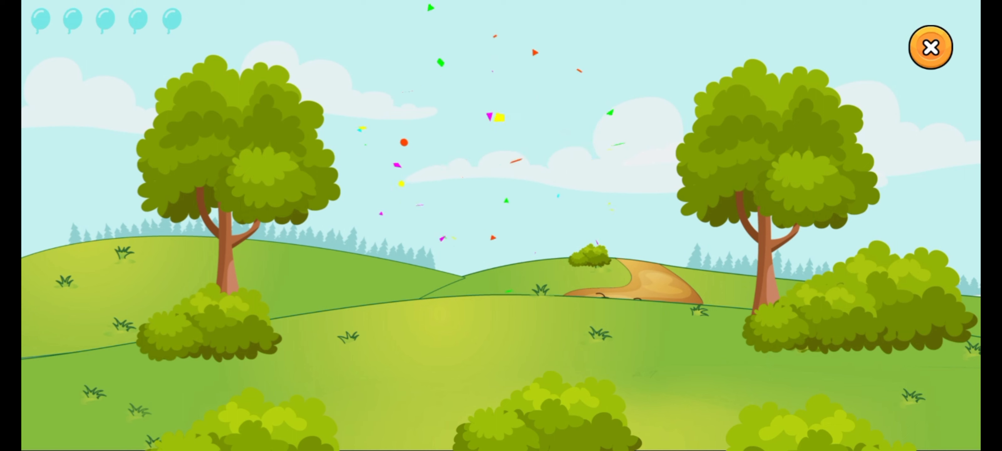